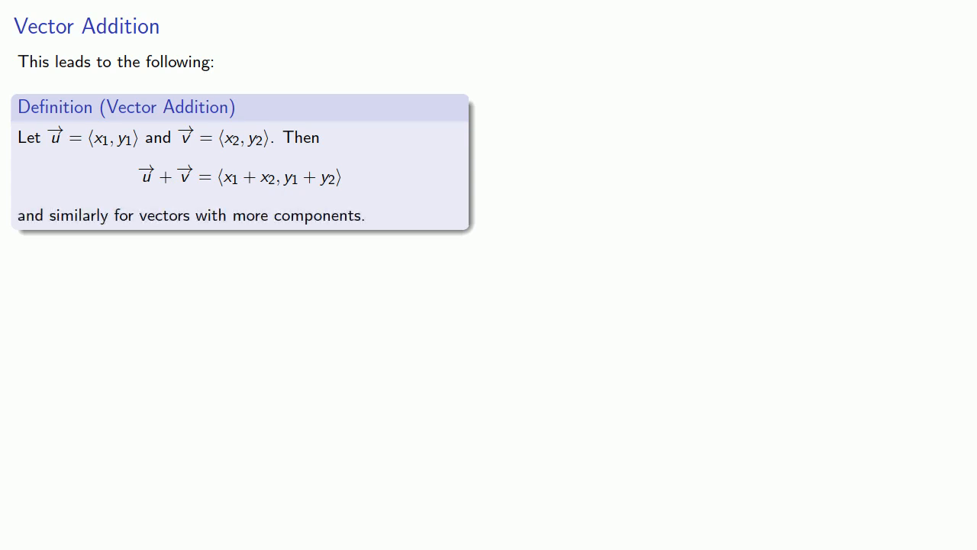
Step: Advance past the Vector Addition slide defining u + v as ⟨x1 + x2, y1 + y2⟩
key(Right)
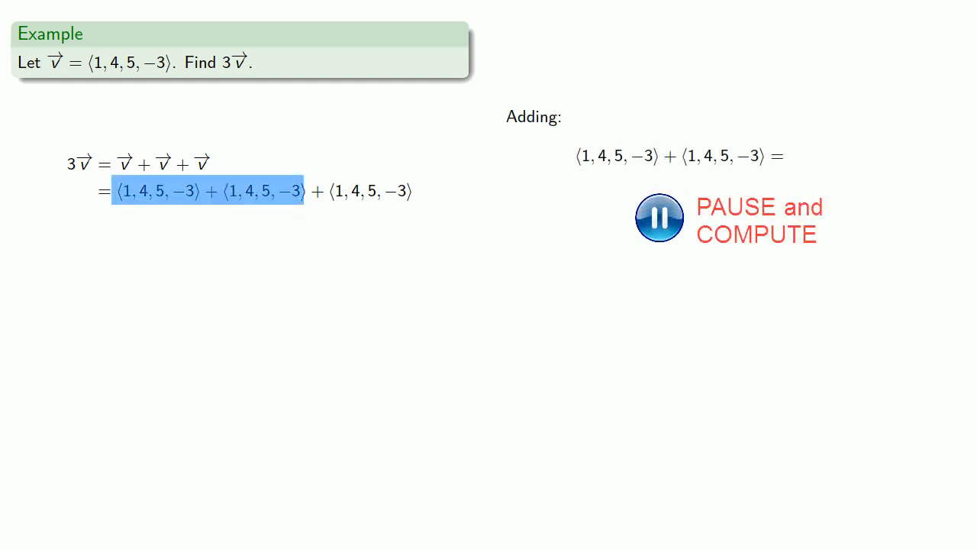
Step: Reveal the first partial sum ⟨1,4,5,−3⟩ + ⟨1,4,5,−3⟩ = ⟨2,8,10,−6⟩
click(660, 216)
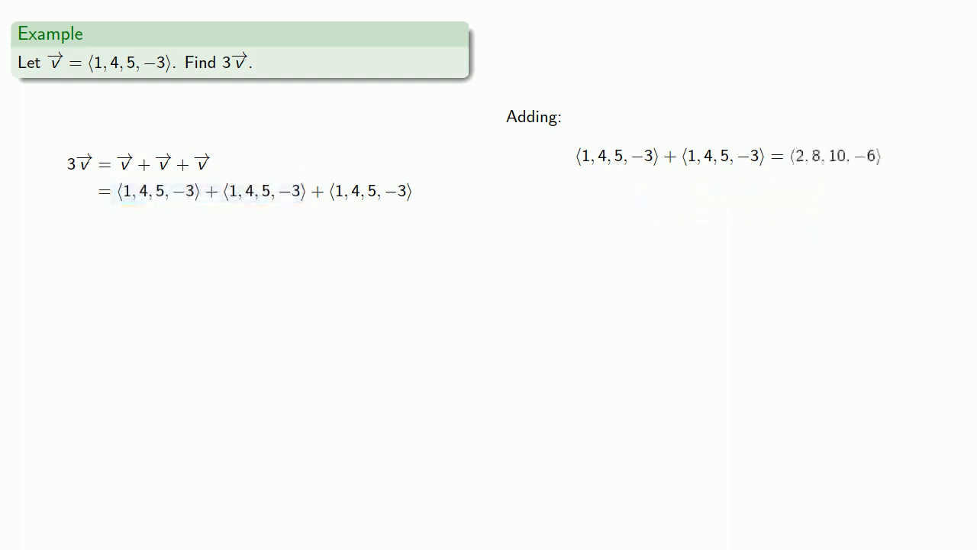